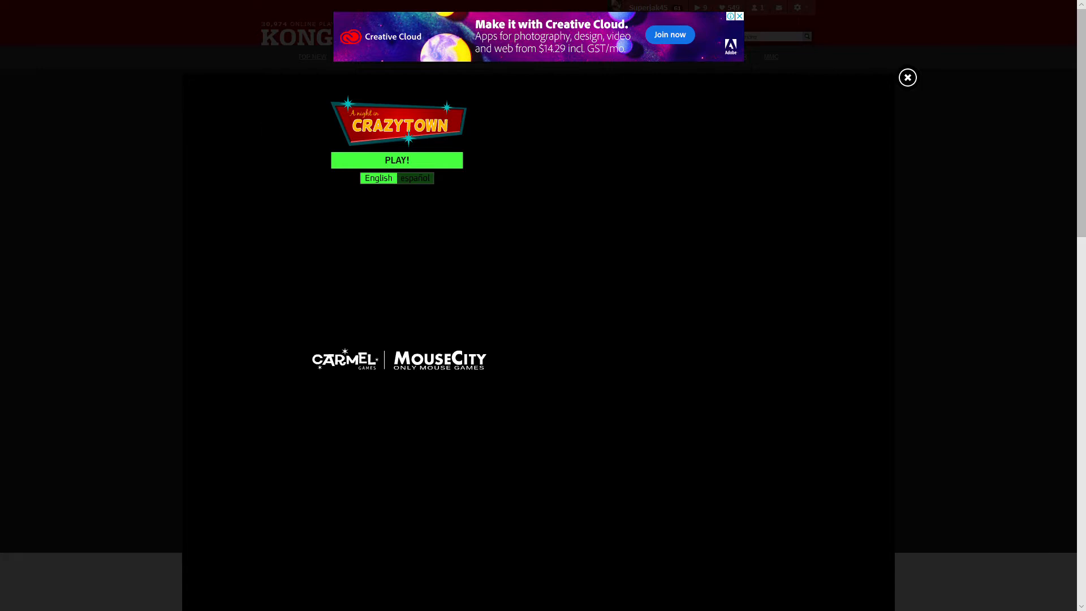
Launch the game in English via the green PLAY! button to reach the title screen.
{"action": "left_click", "coordinate": [395, 159]}
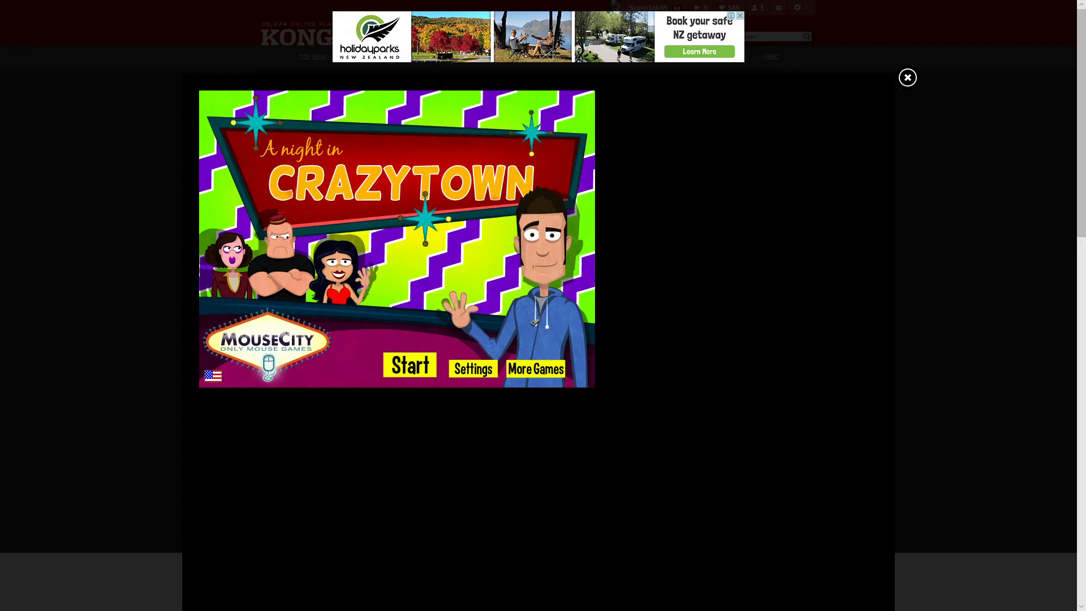
Start a new game so the hero appears outside the Eco Love Cafe.
{"action": "left_click", "coordinate": [408, 365]}
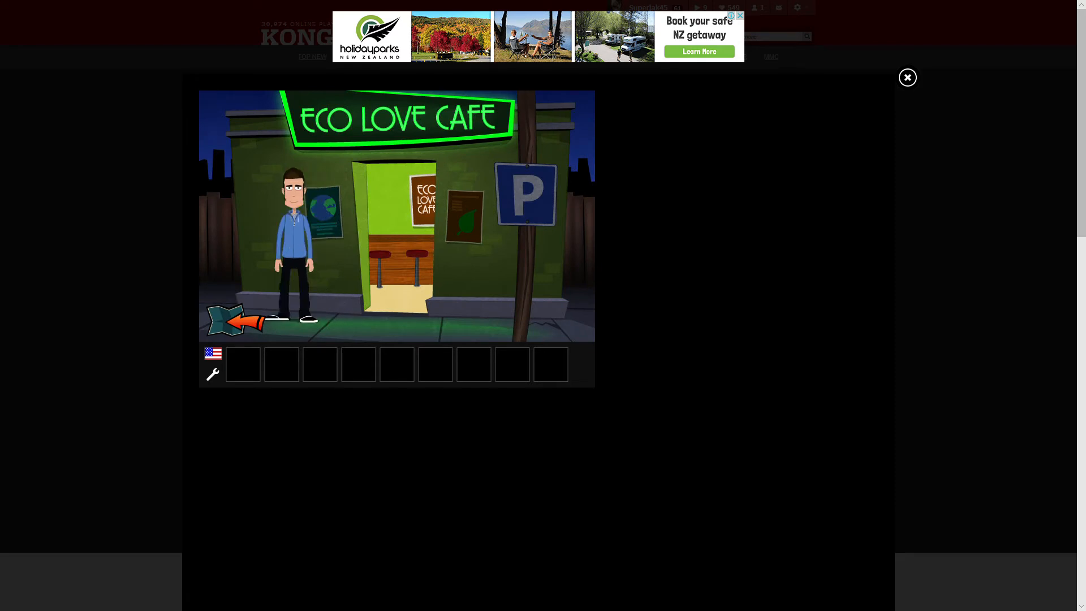
Walk into the gallery of balls on pedestals, then exit back to the street.
{"action": "left_click", "coordinate": [235, 321]}
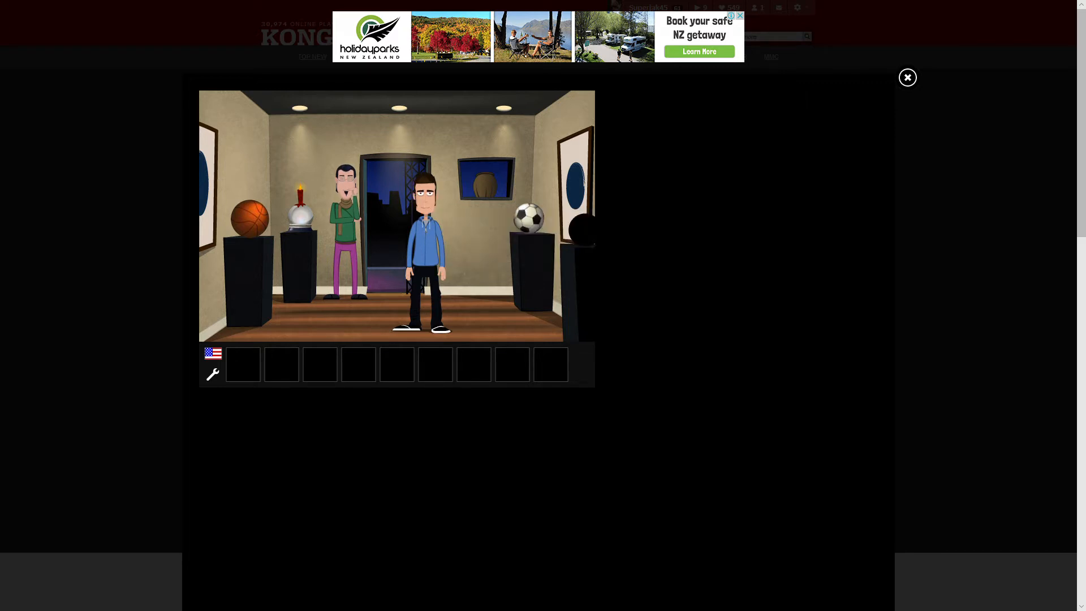
{"action": "left_click", "coordinate": [529, 221]}
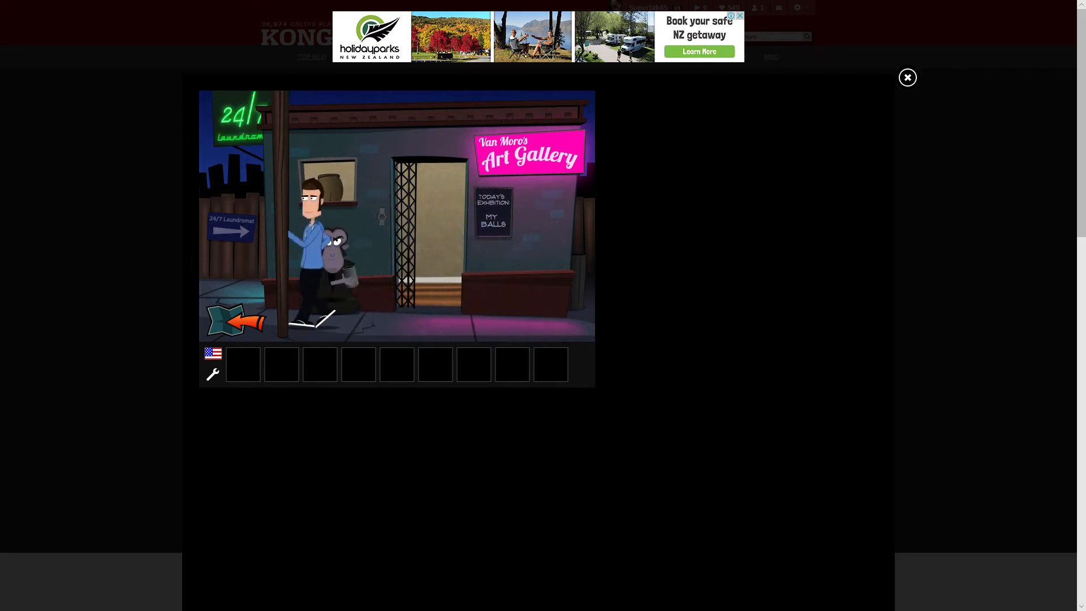
Walk along the gallery street and take the bottom-left exit to show the town map.
{"action": "left_click", "coordinate": [235, 321]}
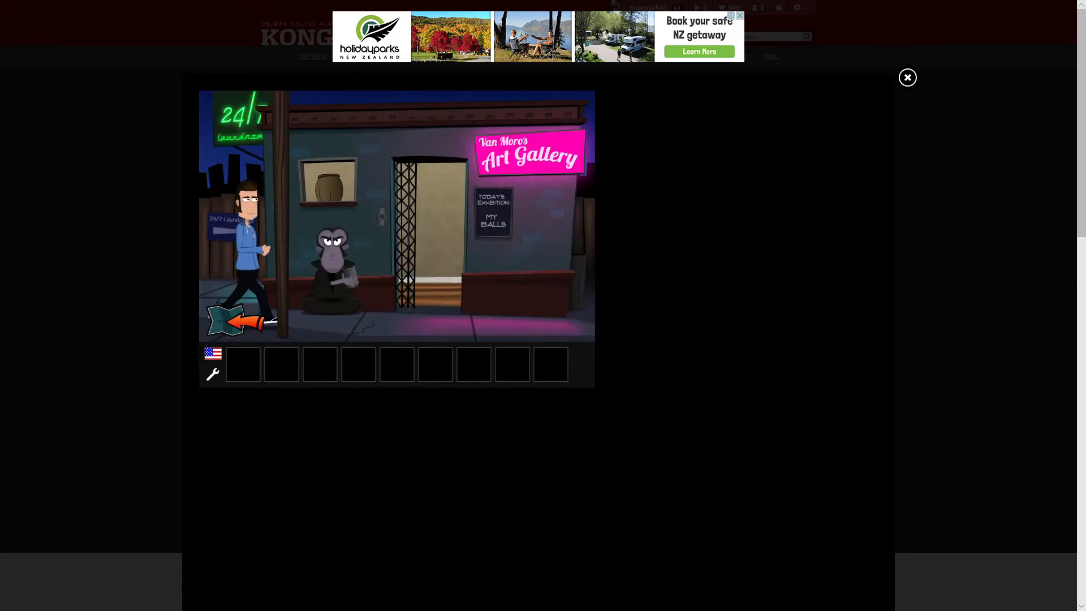
{"action": "left_click", "coordinate": [526, 278]}
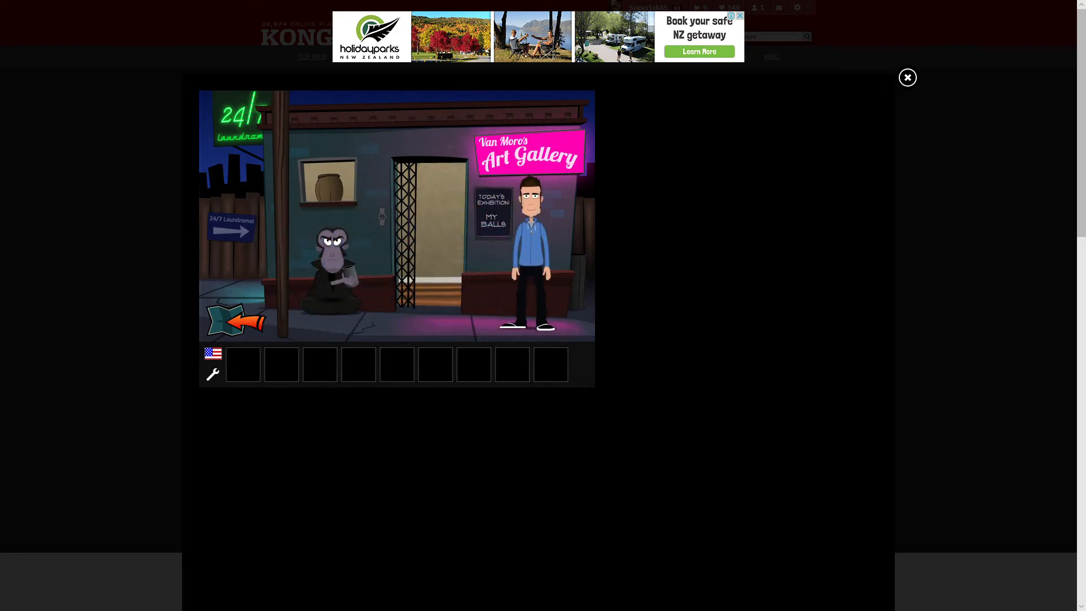
{"action": "left_click", "coordinate": [234, 320]}
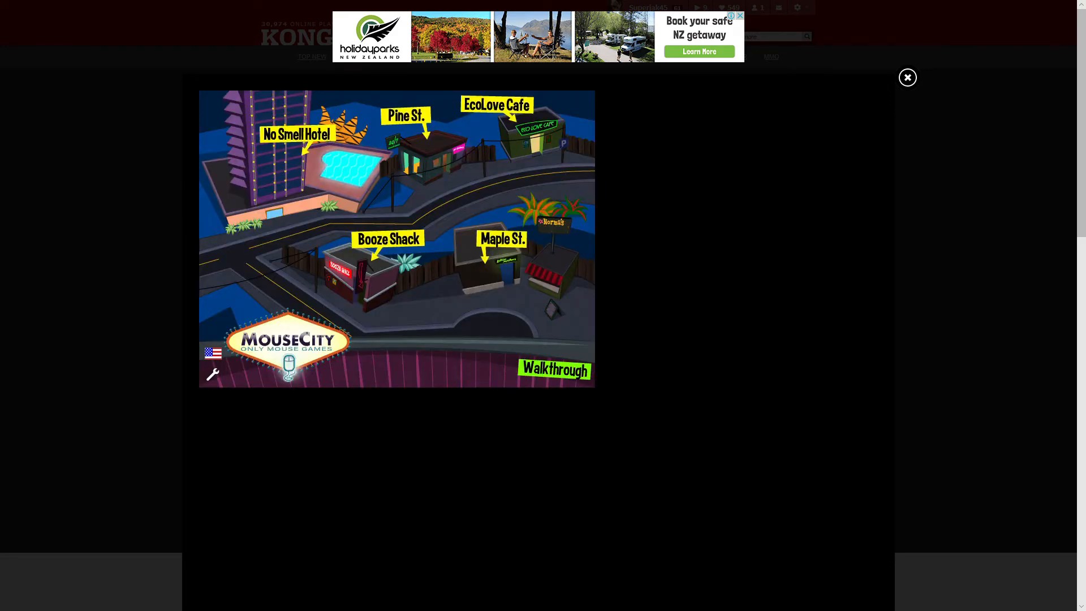
Travel to Maple St. and enter the Button Mashers arcade to meet its owner.
{"action": "left_click", "coordinate": [550, 221]}
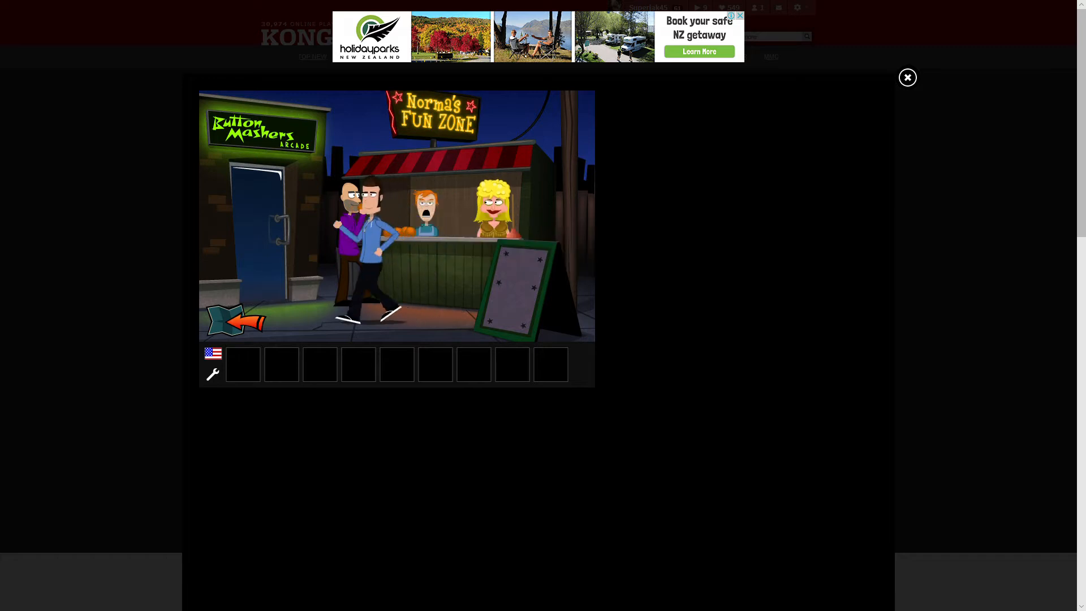
{"action": "left_click", "coordinate": [277, 221]}
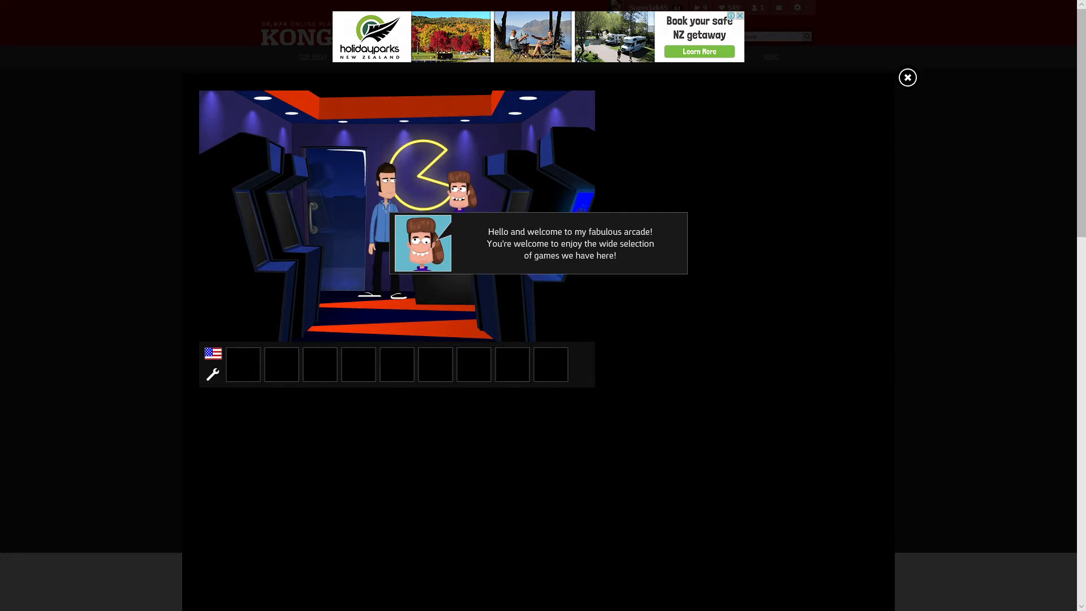
Dismiss the arcade owner's greeting, travel to the Booze Shack and walk in through its green door.
{"action": "left_click", "coordinate": [539, 242]}
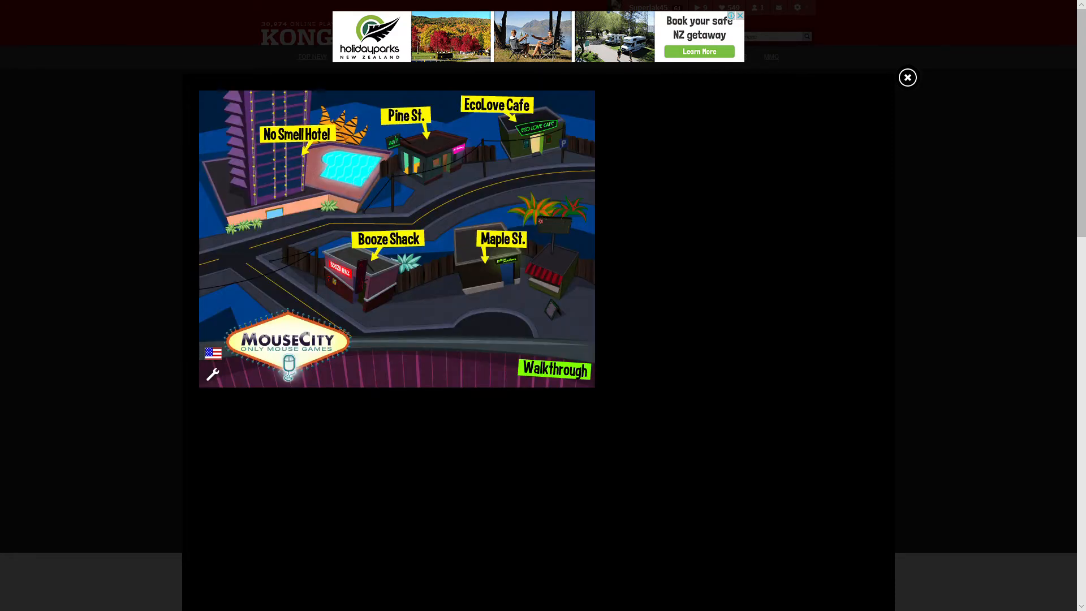
{"action": "left_click", "coordinate": [388, 260]}
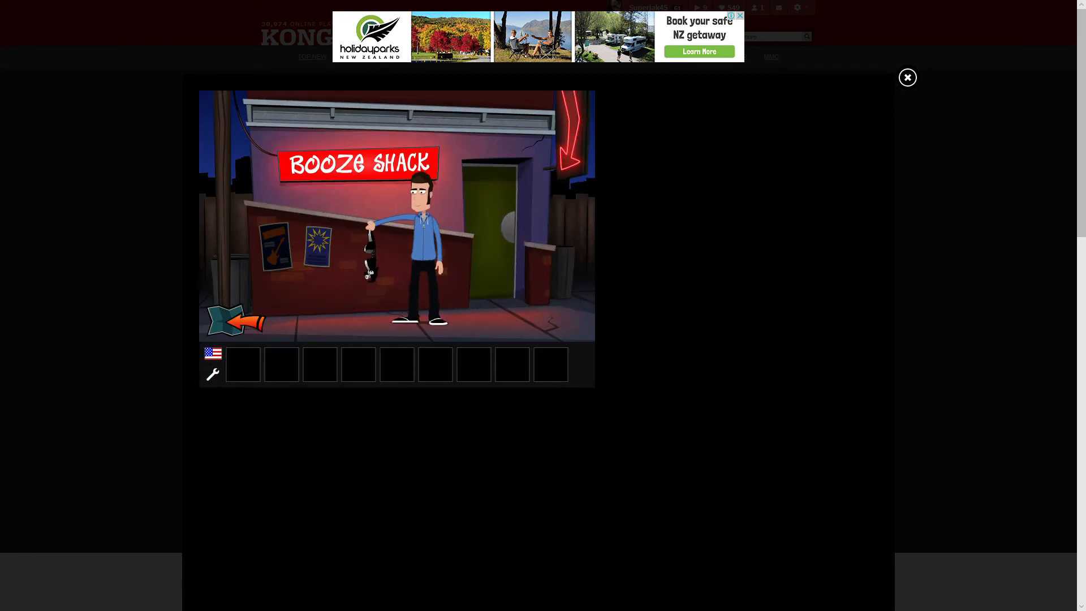
{"action": "left_click", "coordinate": [371, 257]}
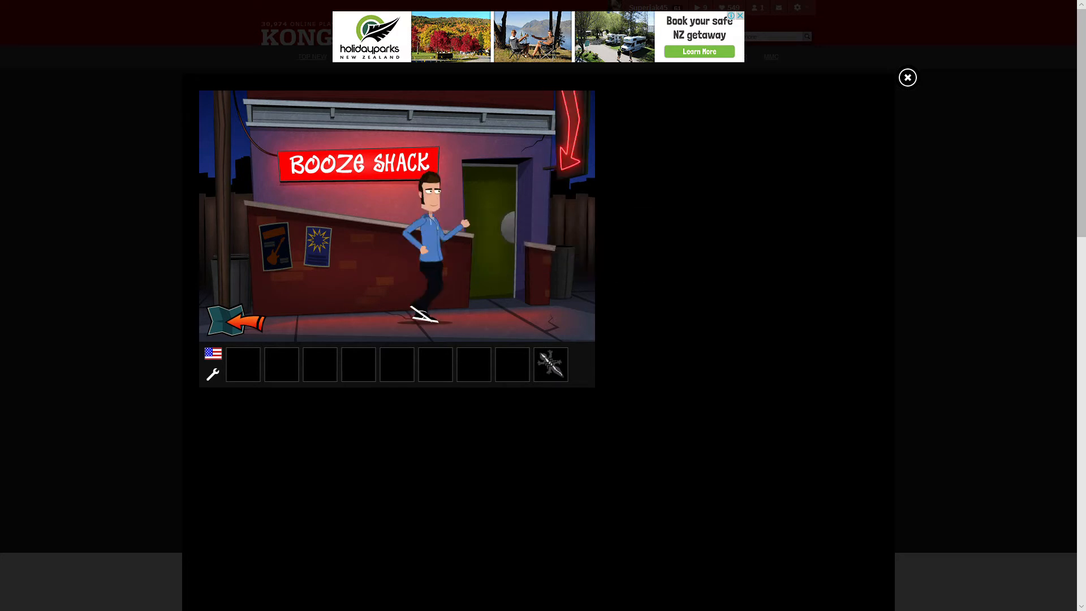
{"action": "left_click", "coordinate": [485, 208]}
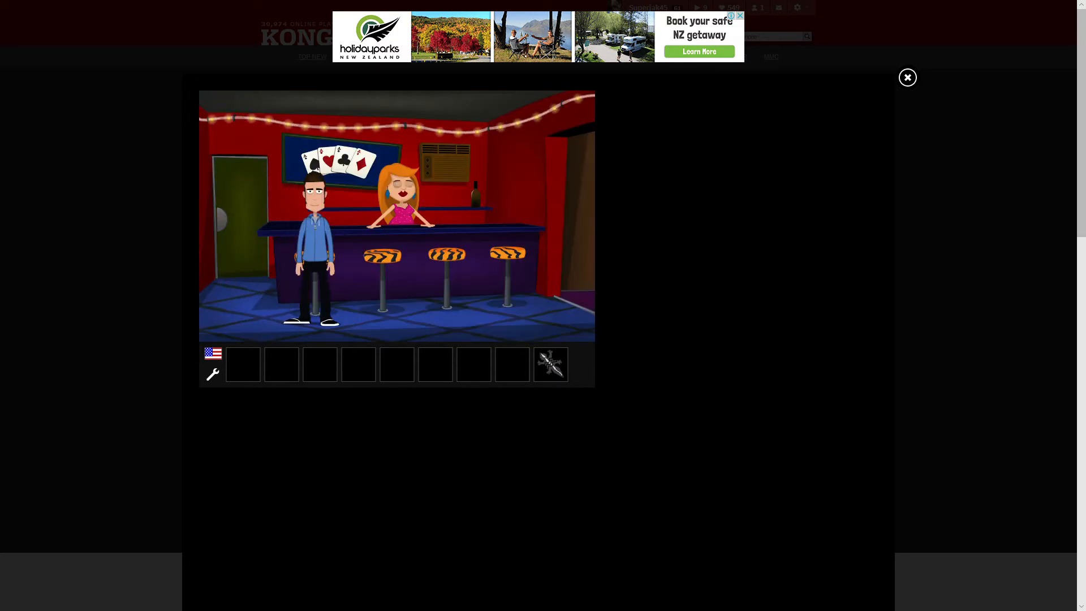
Pick up the cup at the bar, then walk from the Booze Shack street into the hotel lobby.
{"action": "left_click", "coordinate": [395, 202]}
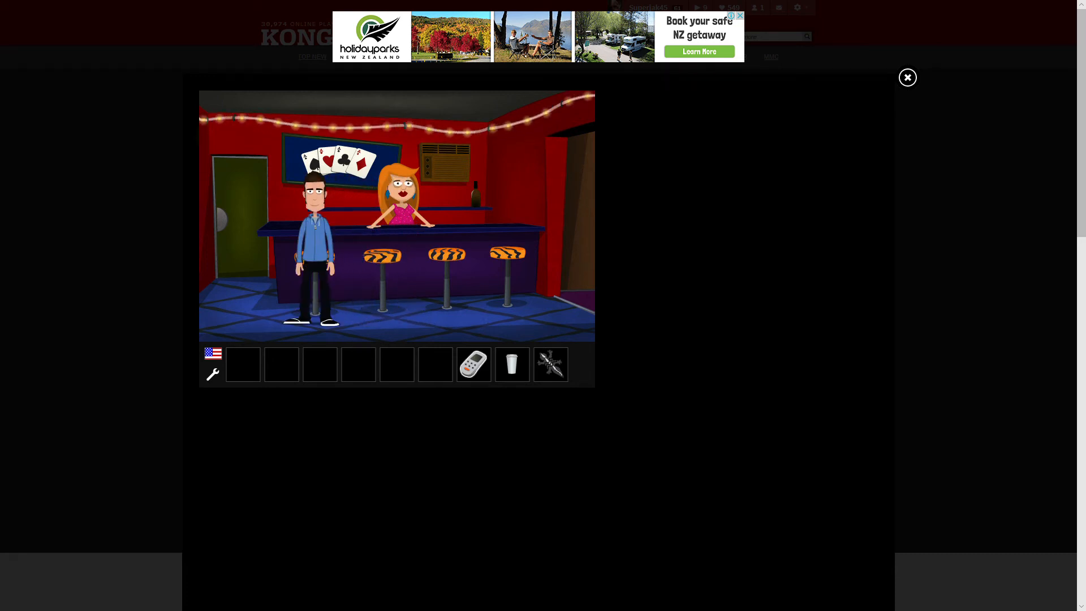
{"action": "left_click", "coordinate": [473, 364]}
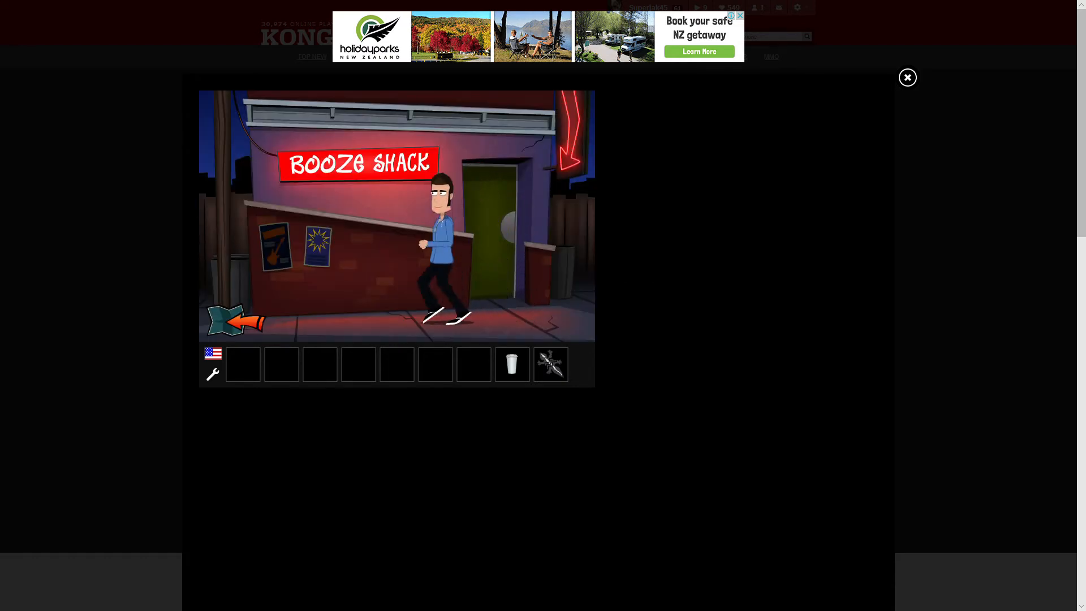
{"action": "left_click", "coordinate": [233, 323]}
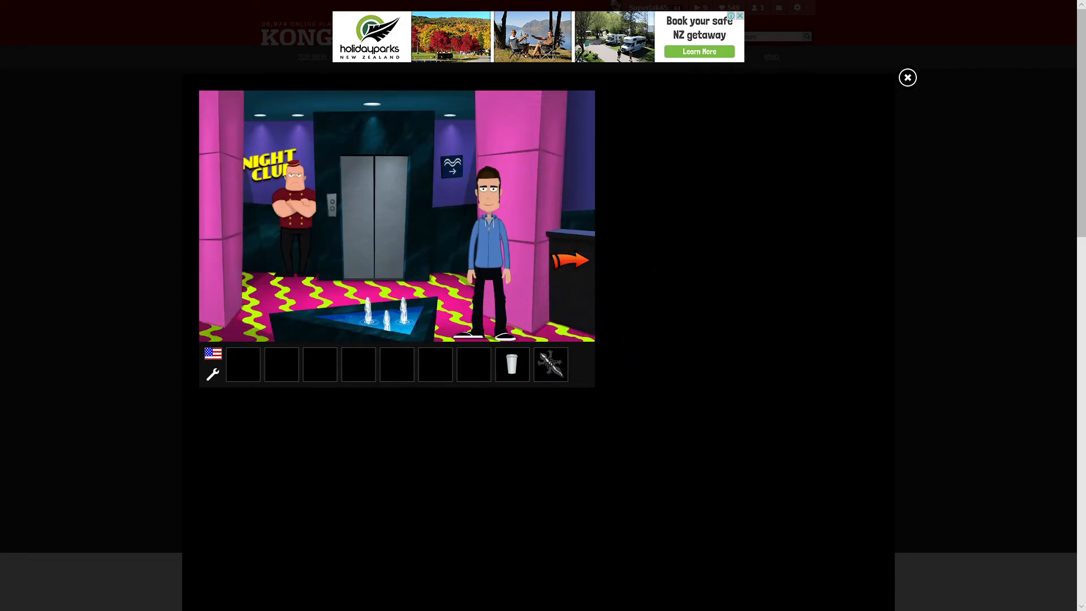
Ride the elevator up and search the laundry cart for the spray bottle and iron.
{"action": "left_click", "coordinate": [572, 260]}
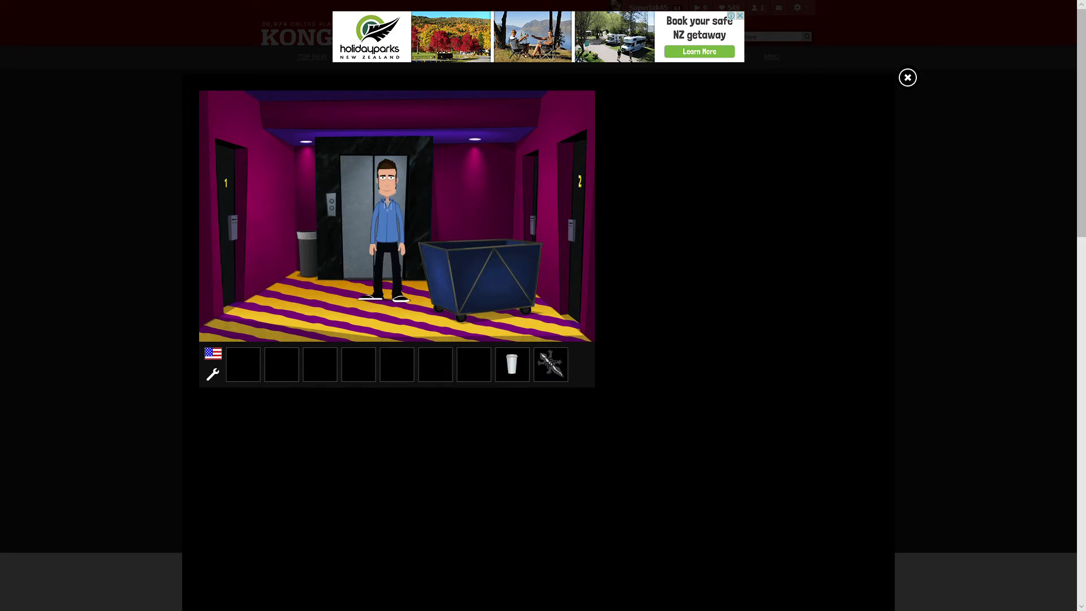
{"action": "left_click", "coordinate": [477, 267]}
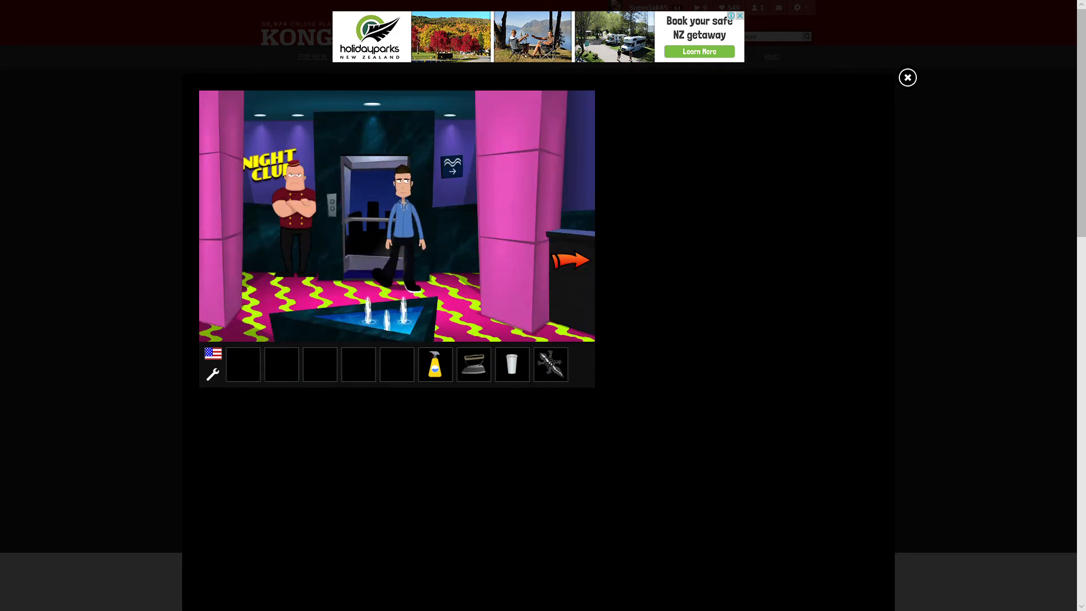
Pass through the hotel reception and leave for the street toward the Eco Love Cafe.
{"action": "left_click", "coordinate": [571, 260]}
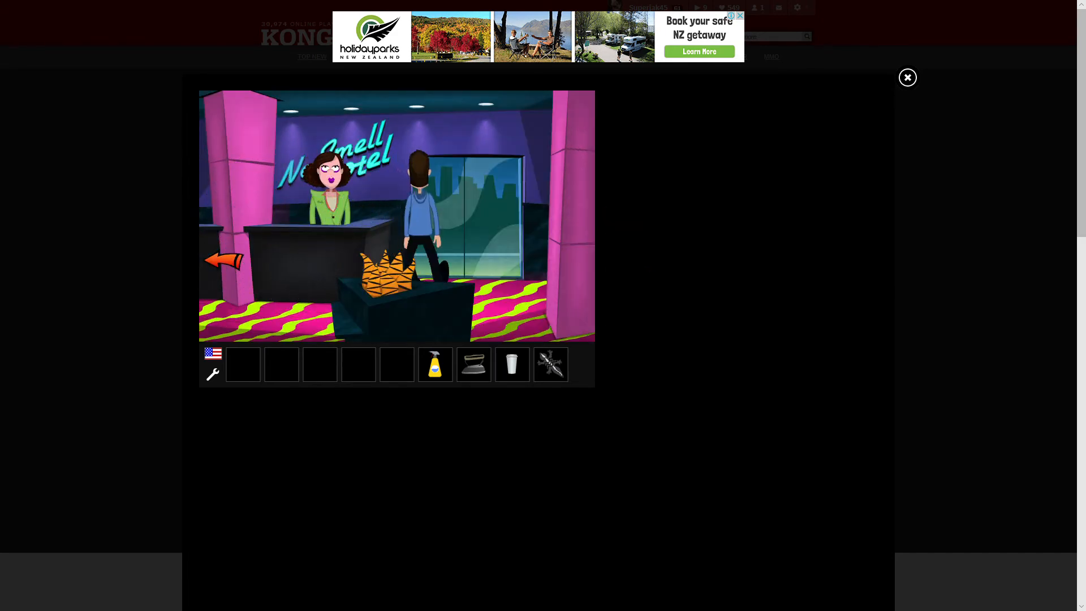
{"action": "left_click", "coordinate": [223, 261]}
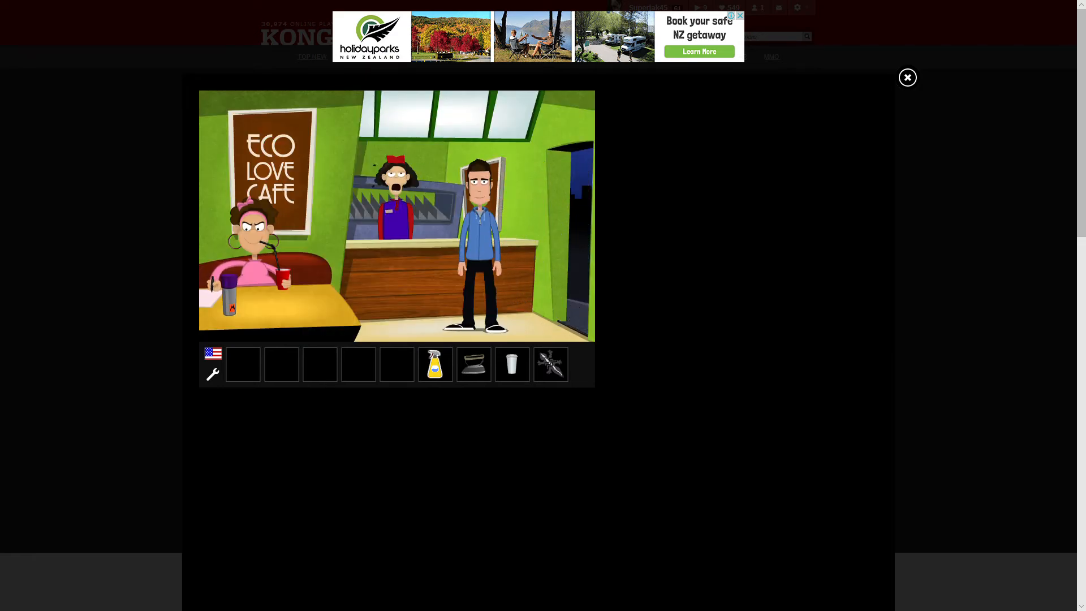
Give the spray bottle to the cafe customer in exchange for the purple travel mug.
{"action": "left_click", "coordinate": [434, 364]}
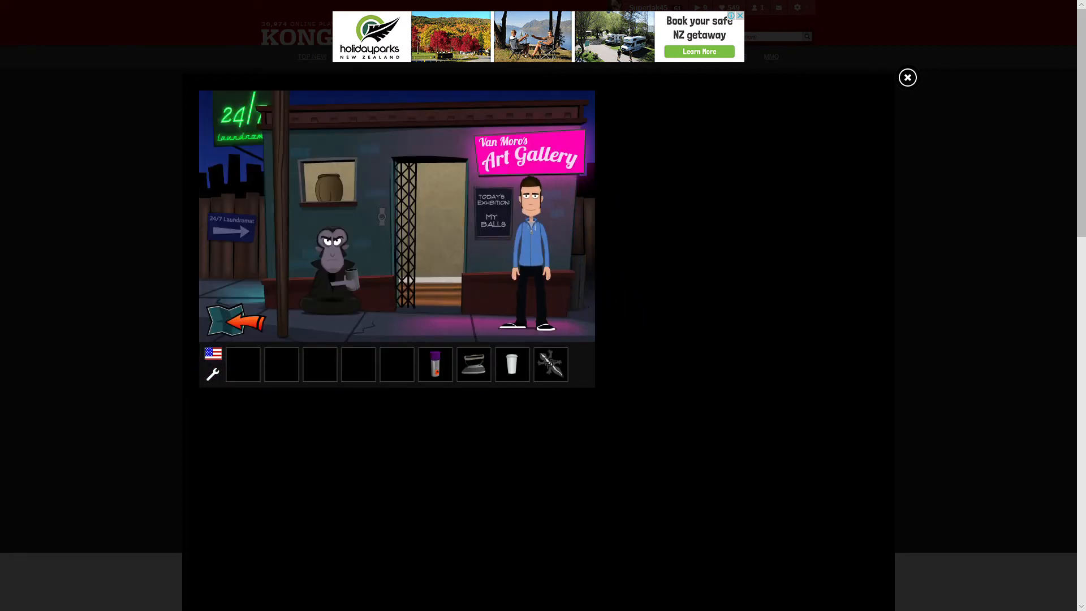
Enter Van Moro's gallery and take the basketball from its pedestal.
{"action": "left_click", "coordinate": [418, 222]}
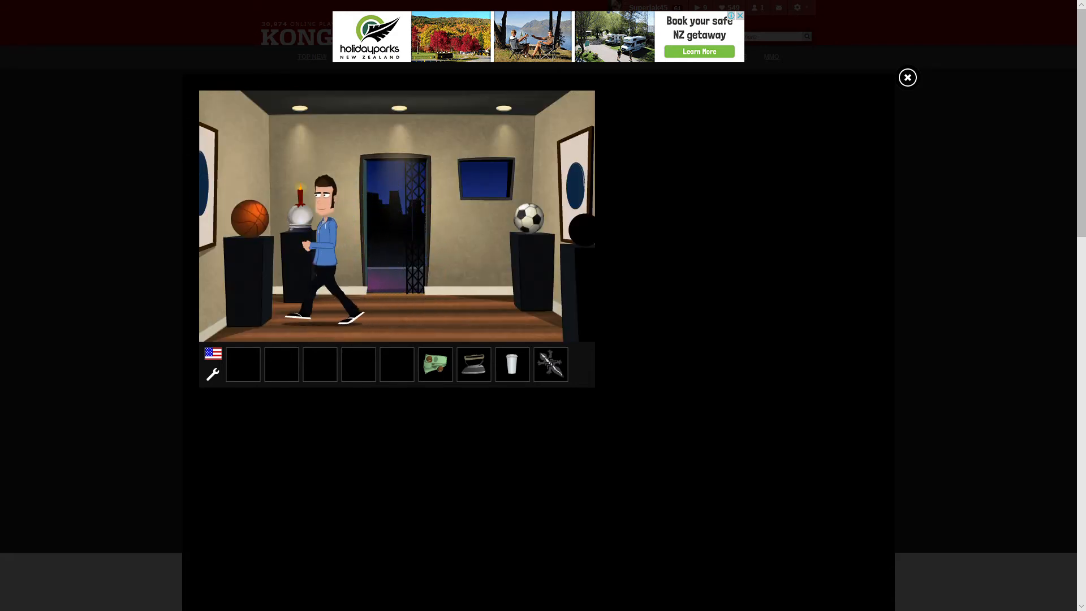
{"action": "left_click", "coordinate": [251, 218]}
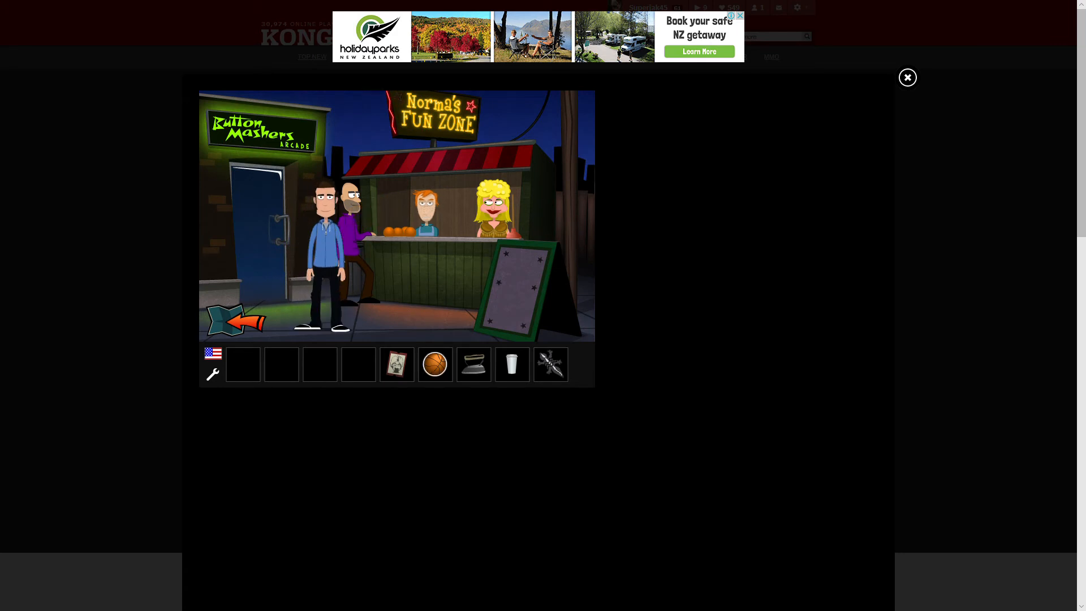
Trade the basketball at Norma's Fun Zone for the plunger and head back to the gallery street.
{"action": "left_click", "coordinate": [434, 364]}
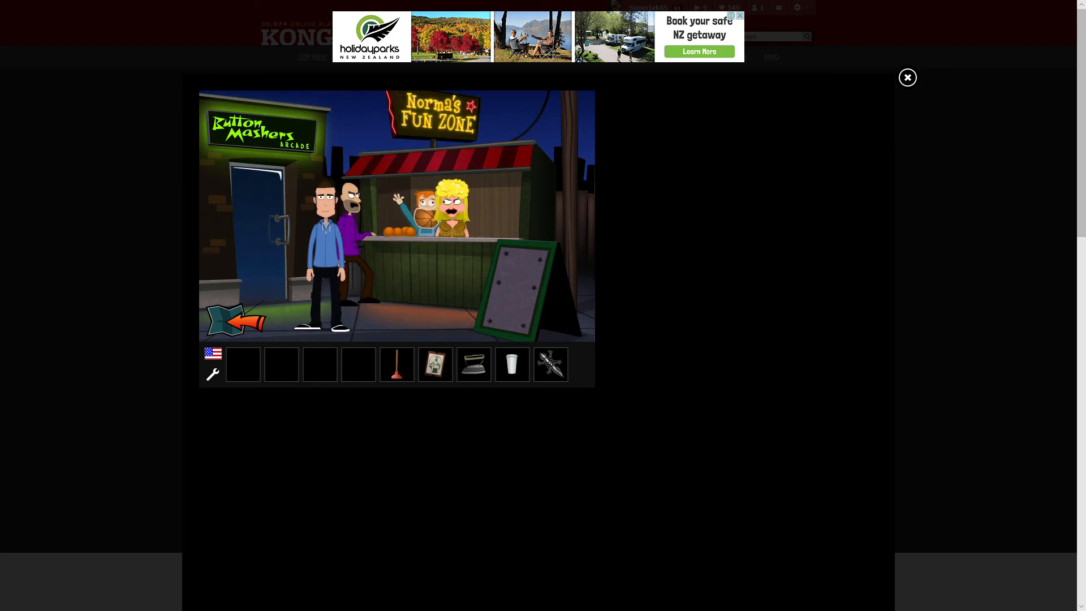
{"action": "left_click", "coordinate": [236, 322]}
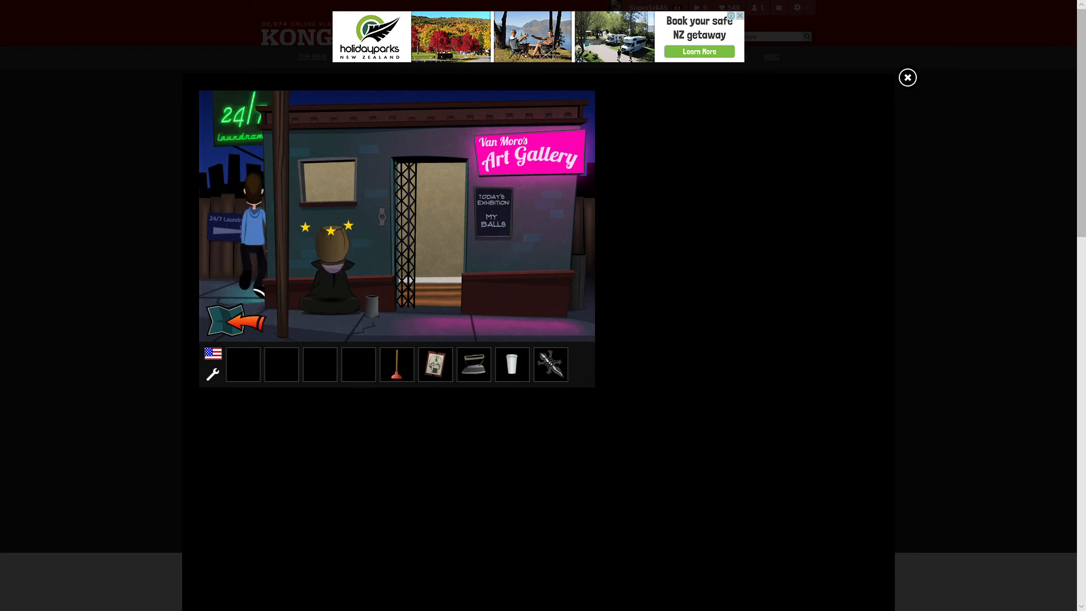
Take the gray cloth from the dazed gorilla and walk on to the Booze Shack.
{"action": "left_click", "coordinate": [234, 319]}
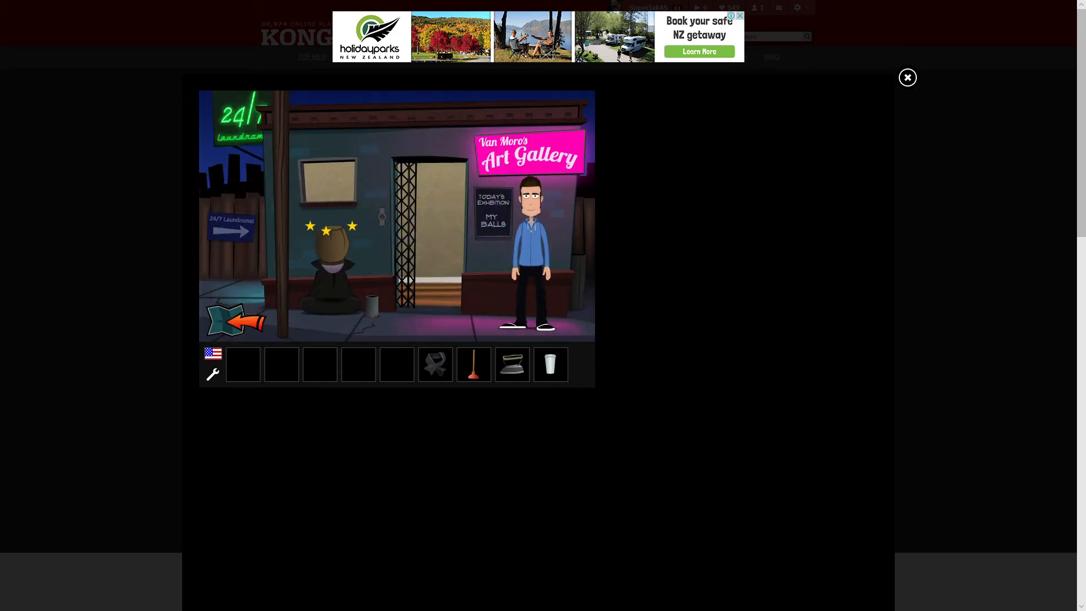
{"action": "left_click", "coordinate": [235, 322]}
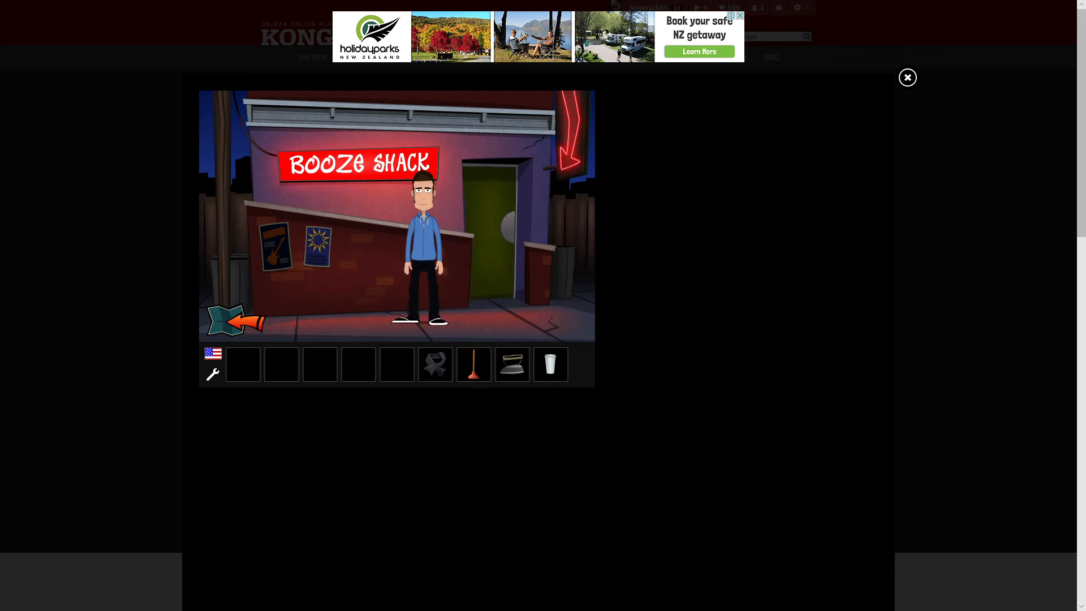
Inside the Booze Shack, give the gold ring to the bartender for a bluish item, then return to the street.
{"action": "left_click", "coordinate": [489, 229]}
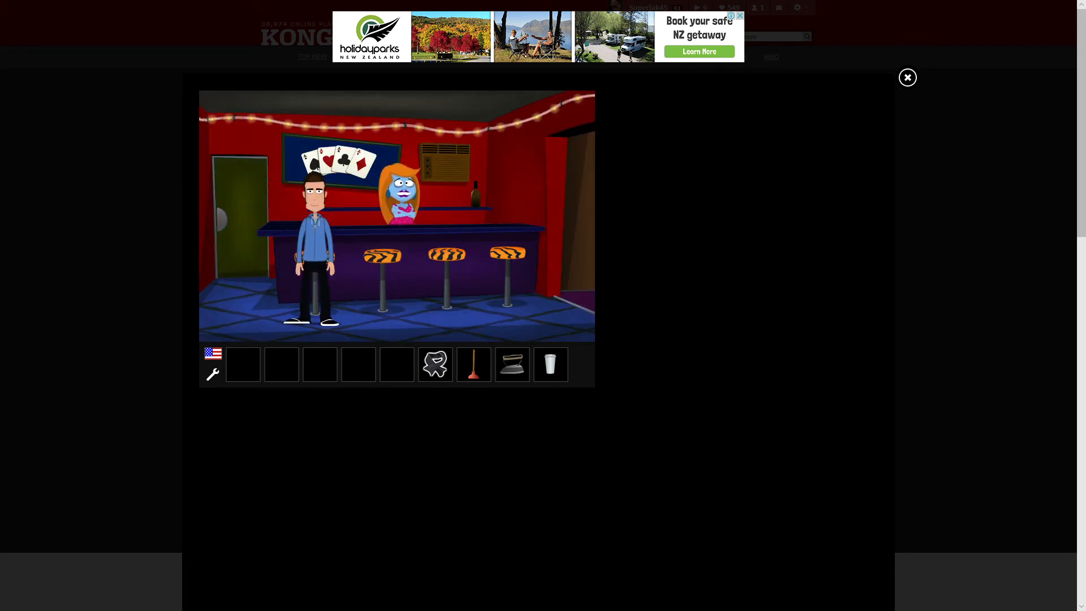
{"action": "left_click", "coordinate": [435, 364]}
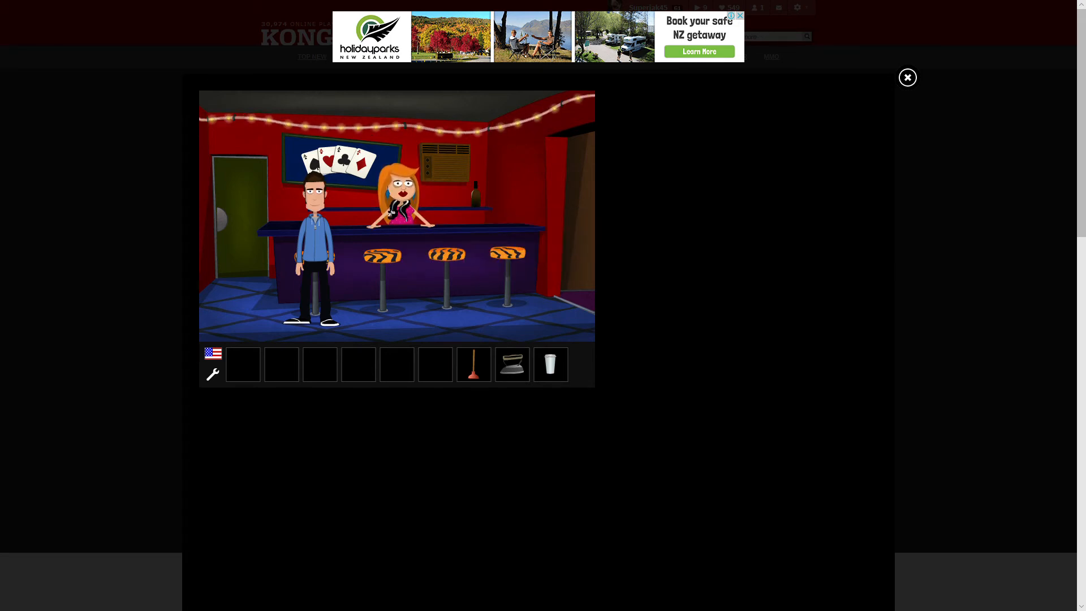
{"action": "left_click", "coordinate": [398, 202]}
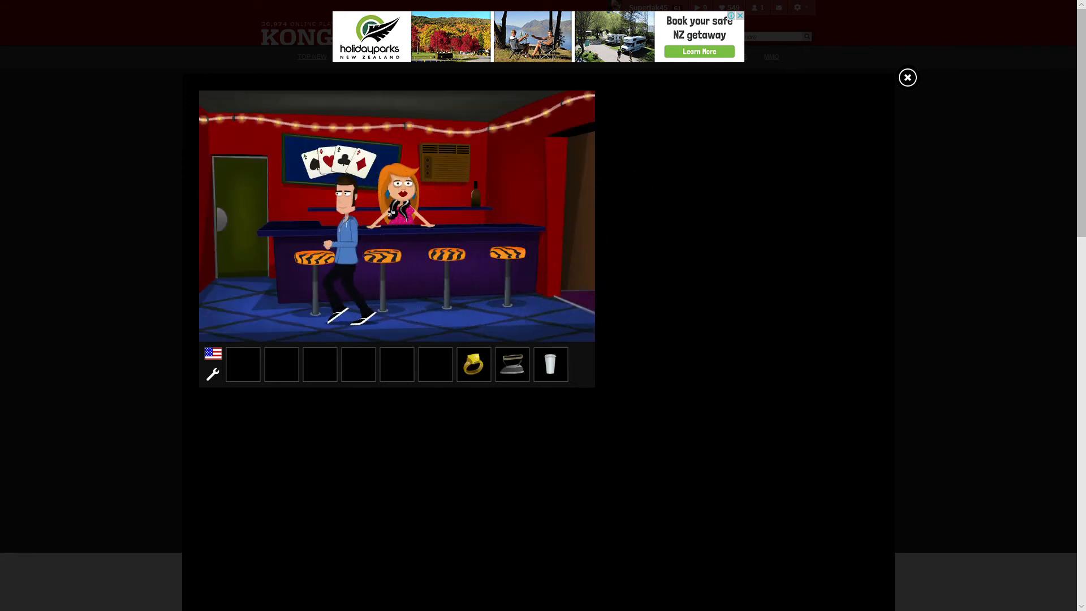
{"action": "left_click", "coordinate": [472, 364]}
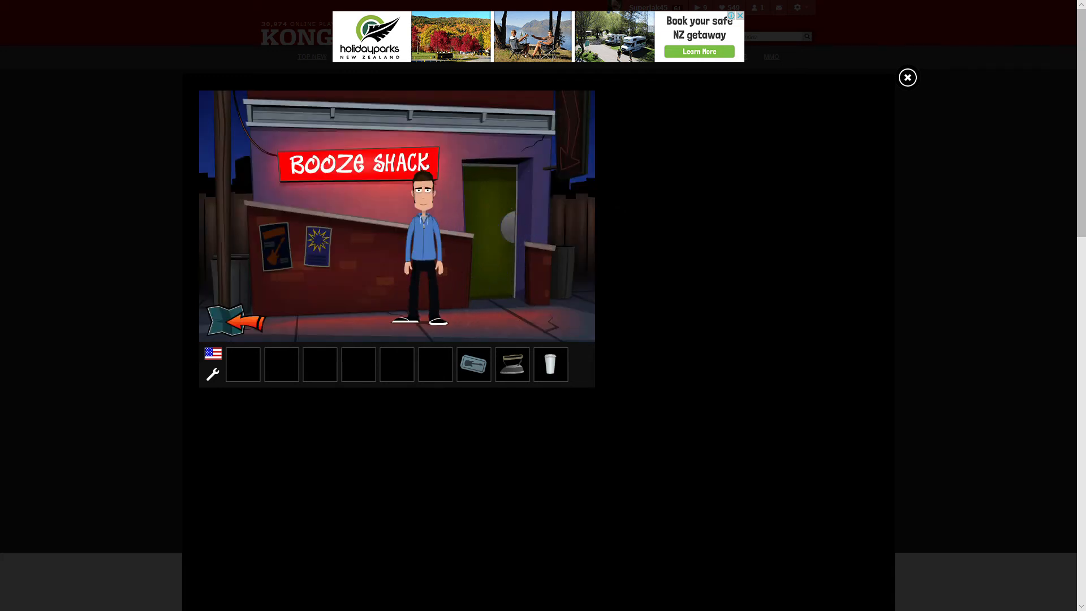
Hand the bluish item over in the Snell Hotel lobby and continue past the elevator to the night club stage.
{"action": "left_click", "coordinate": [233, 325]}
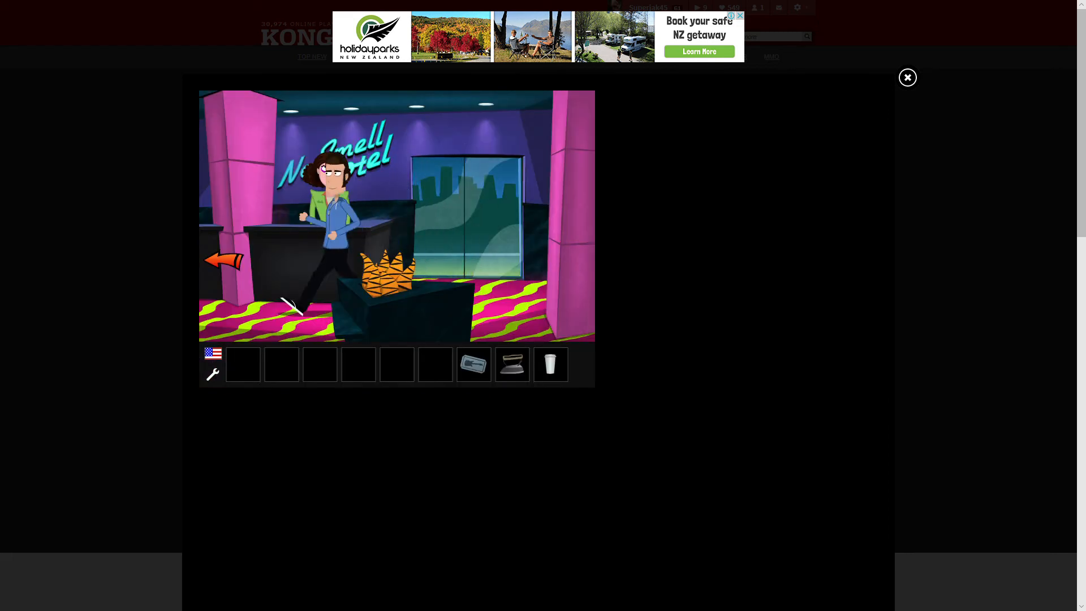
{"action": "left_click", "coordinate": [222, 261]}
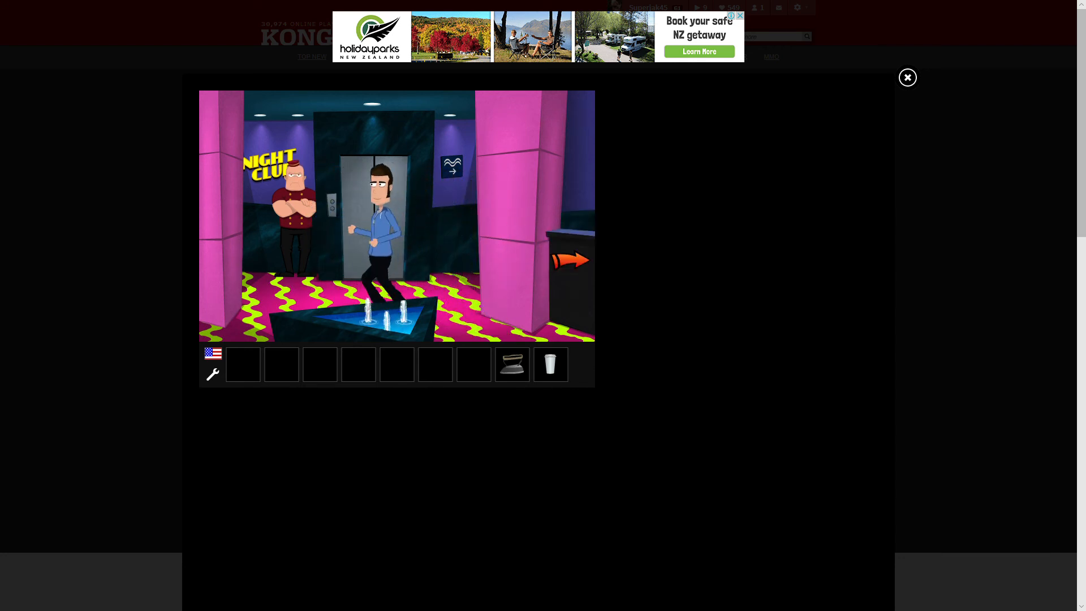
{"action": "left_click", "coordinate": [569, 259]}
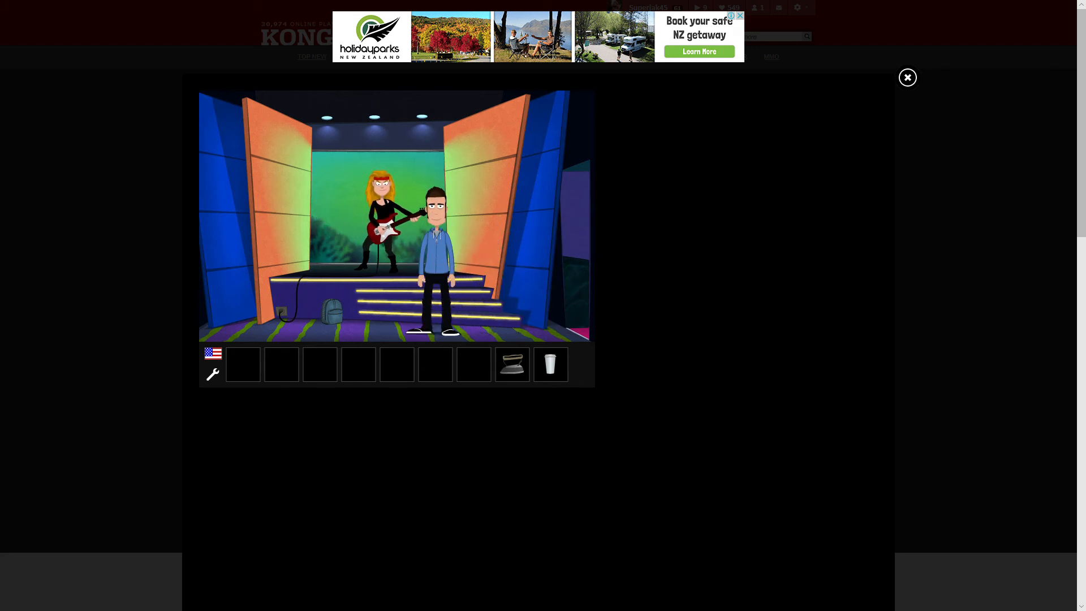
Give the cup to the guitarist on stage in exchange for a white card.
{"action": "left_click", "coordinate": [380, 222]}
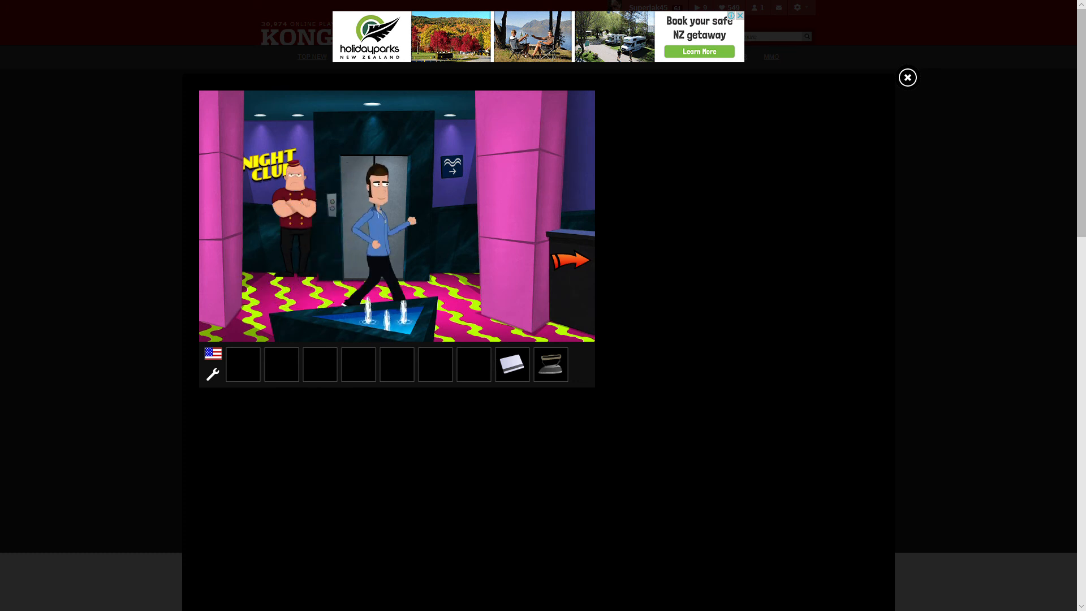
Talk to the hotel receptionist and return to find the elevator doors open.
{"action": "left_click", "coordinate": [571, 260]}
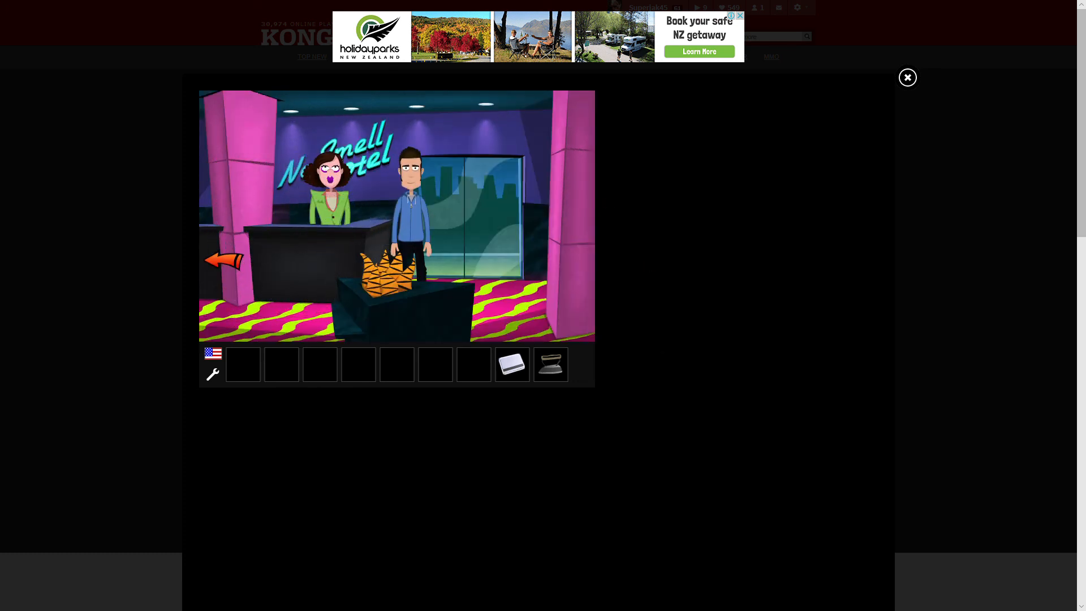
{"action": "left_click", "coordinate": [405, 215]}
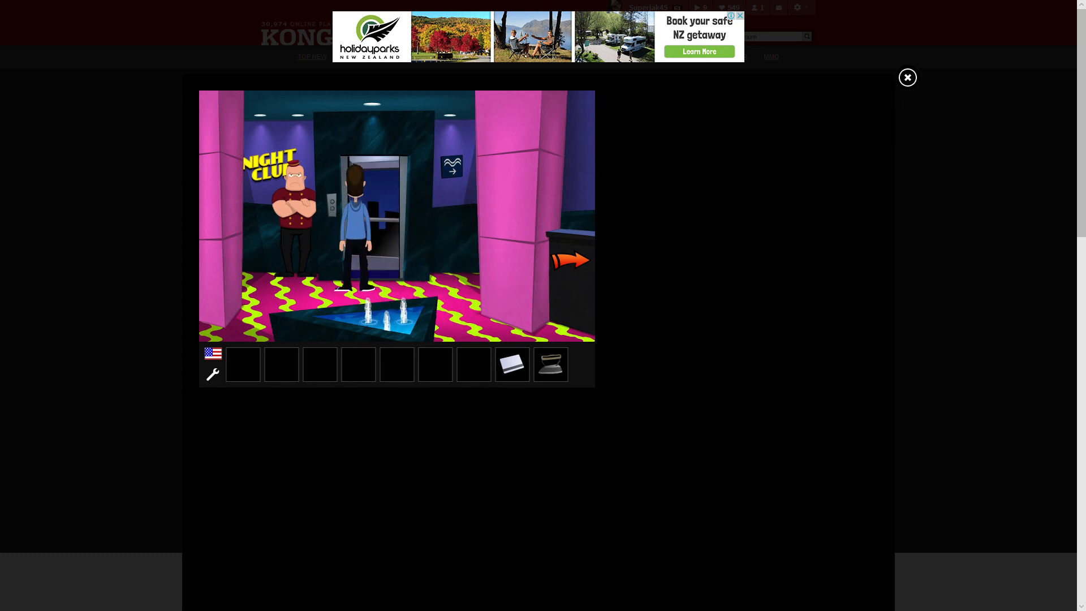
Use the white card on the elevator, leaving only the iron in the inventory.
{"action": "left_click", "coordinate": [372, 208]}
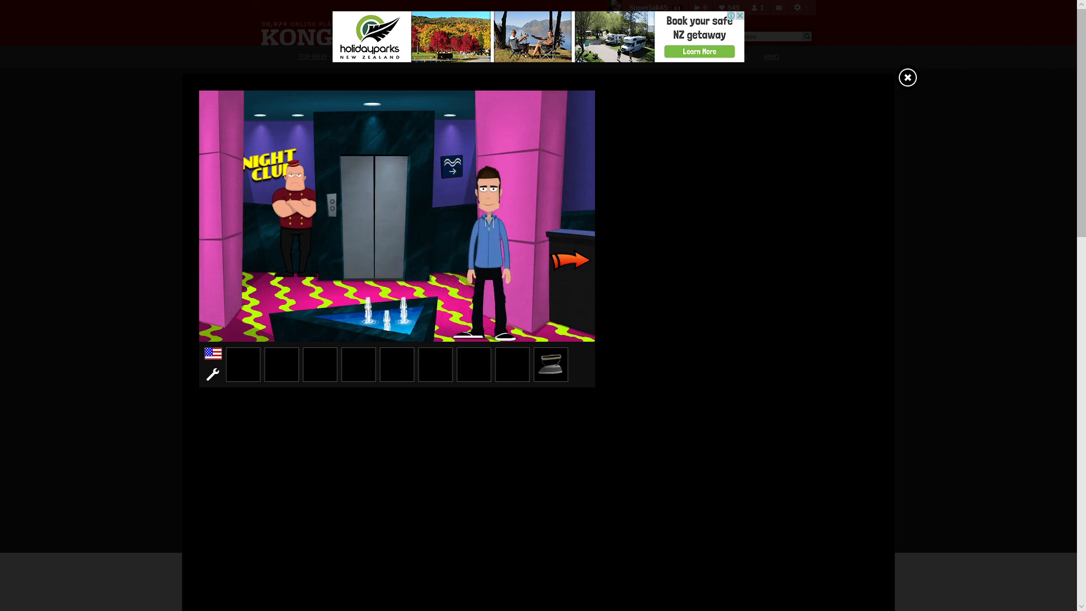
Ride the elevator to the hotel balcony and drop the iron over the railing.
{"action": "left_click", "coordinate": [571, 260]}
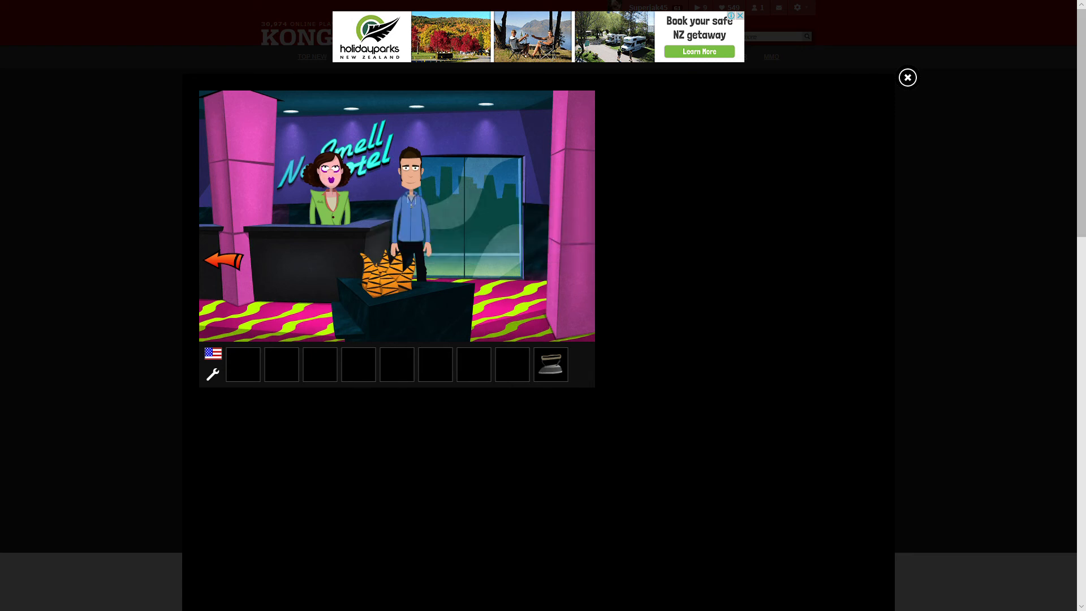
{"action": "left_click", "coordinate": [224, 260]}
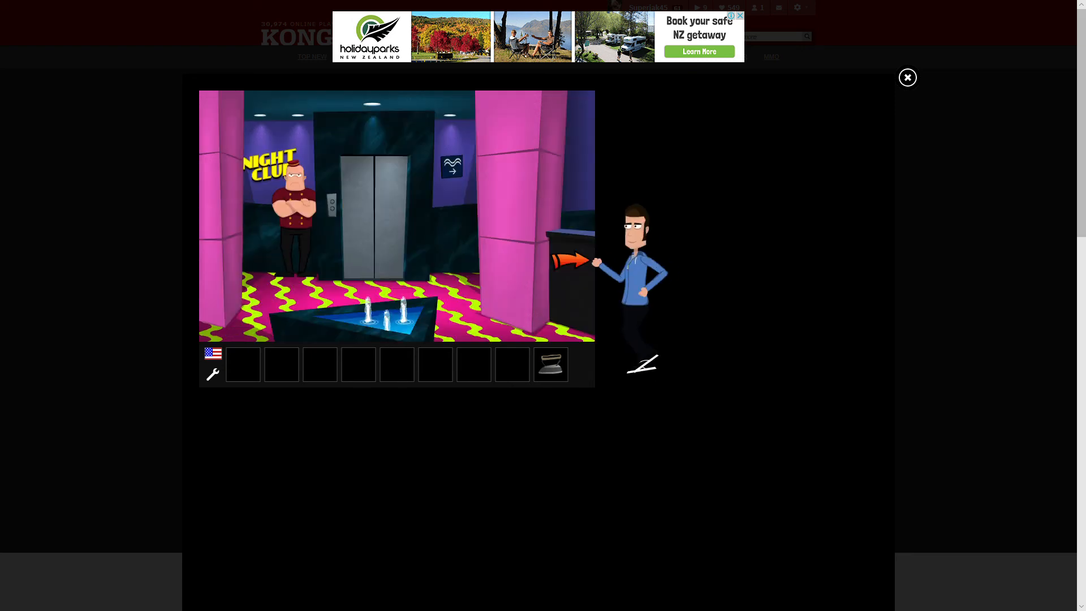
{"action": "left_click", "coordinate": [397, 208]}
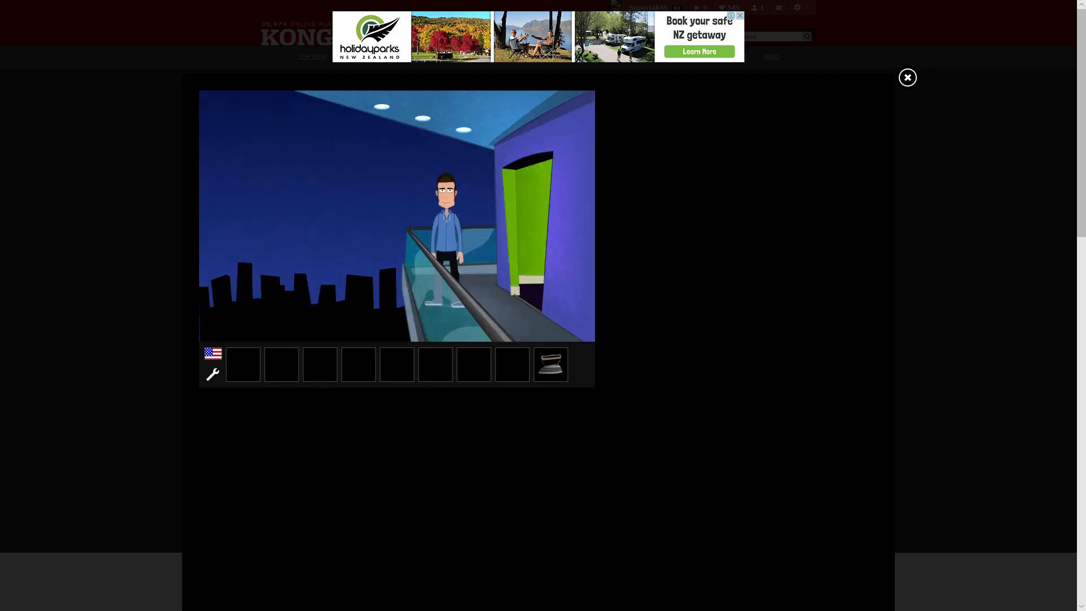
{"action": "left_click", "coordinate": [550, 364]}
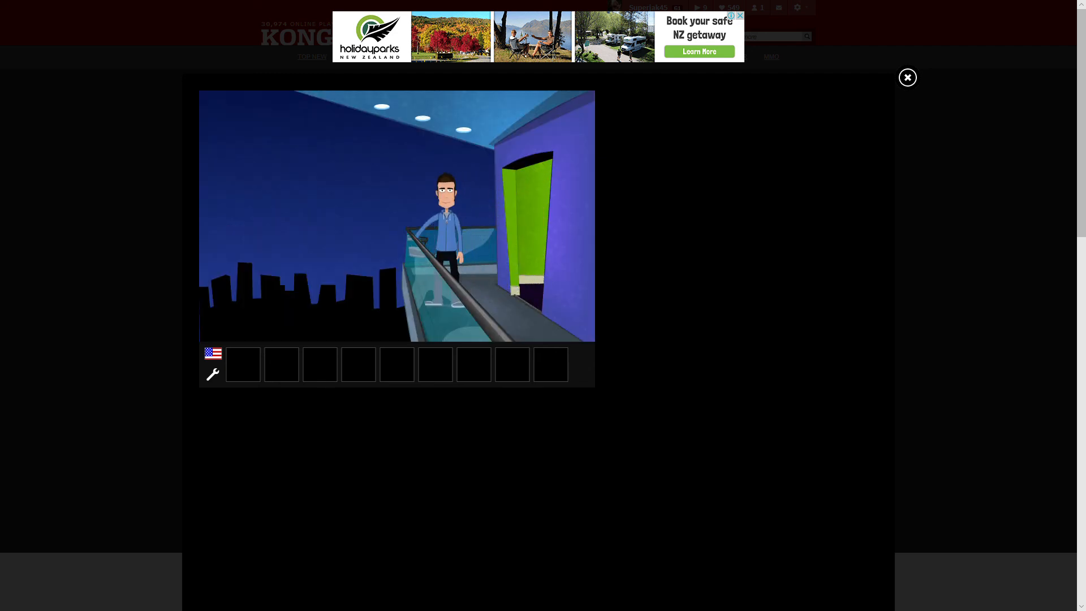